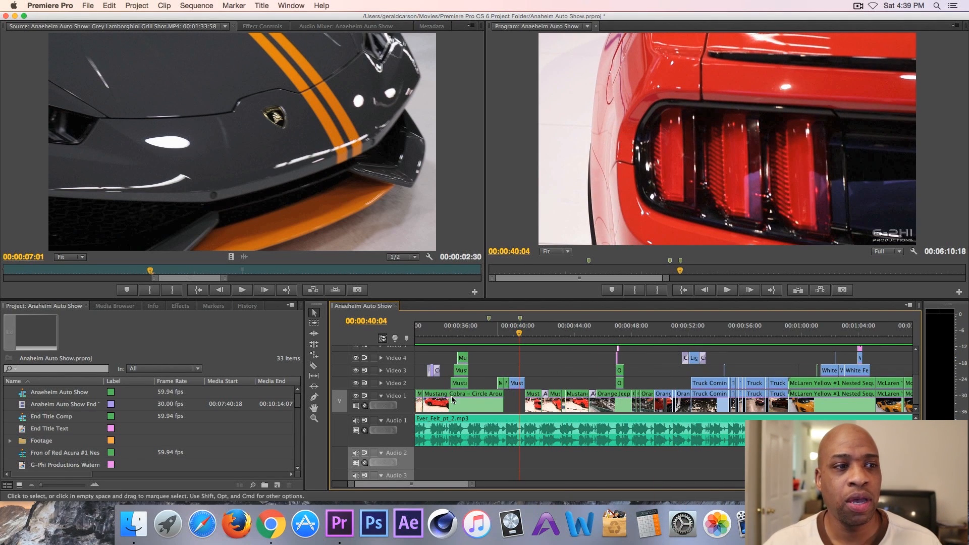
{"action": "mouse_move", "coordinate": [382, 420]}
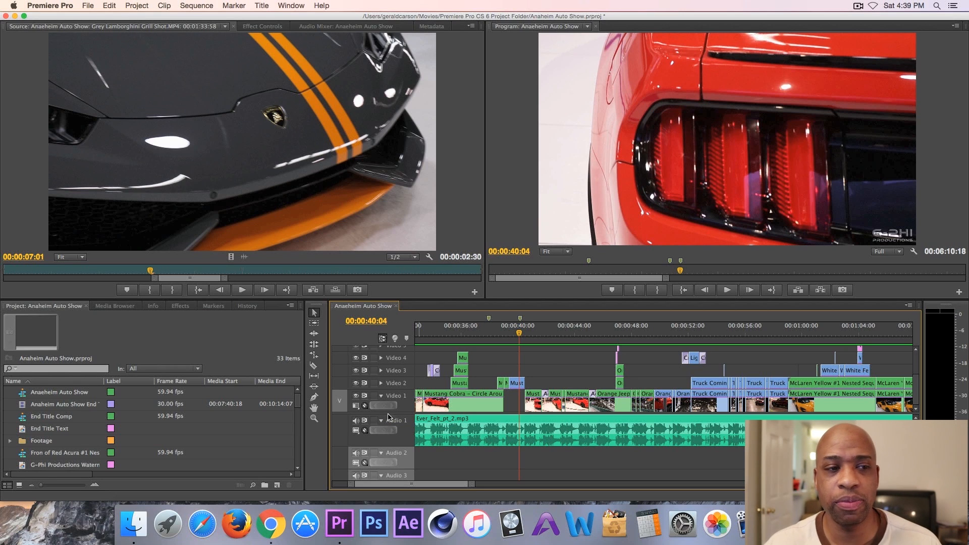
{"action": "mouse_move", "coordinate": [384, 405]}
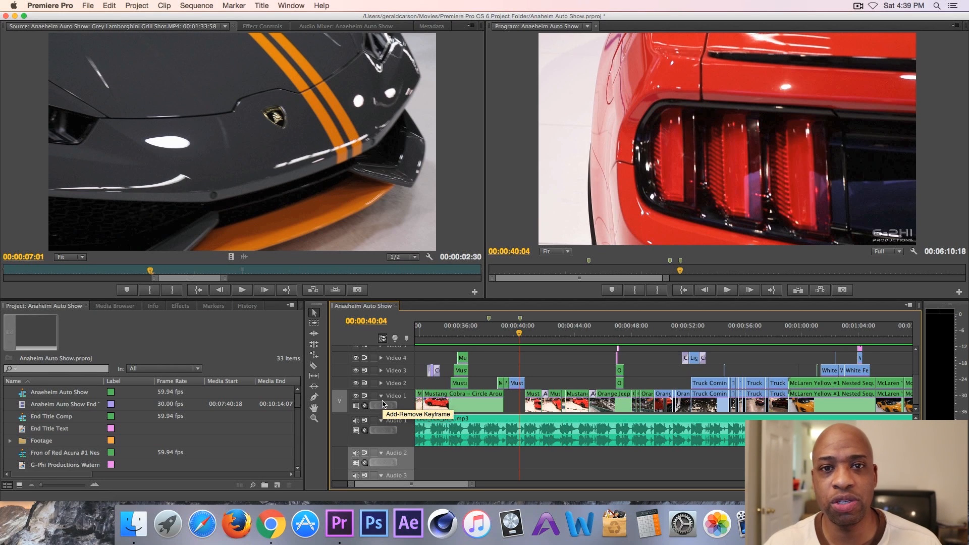
{"action": "mouse_move", "coordinate": [491, 331]}
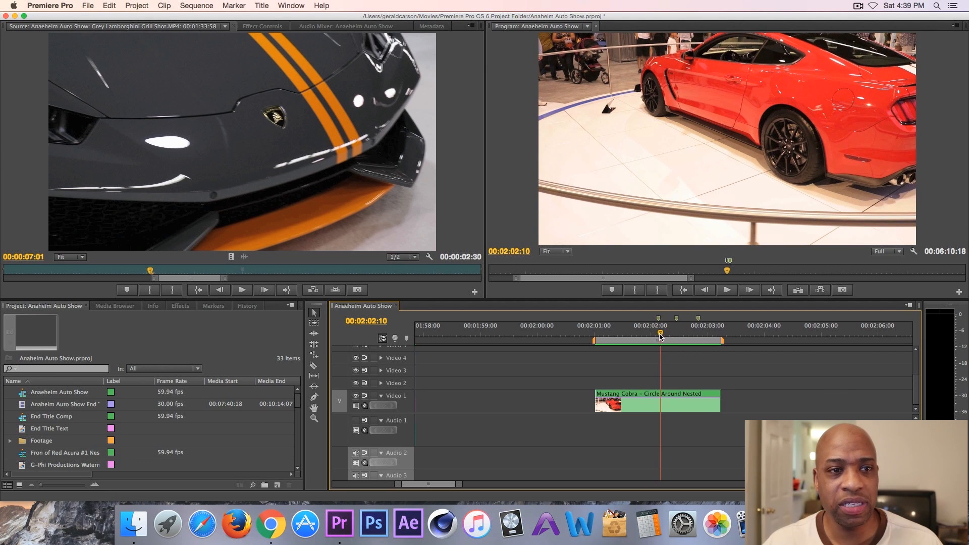
Split the Mustang Cobra clip on Video 1 at the playhead near 2:02 with the Razor tool
{"action": "left_click", "coordinate": [625, 334]}
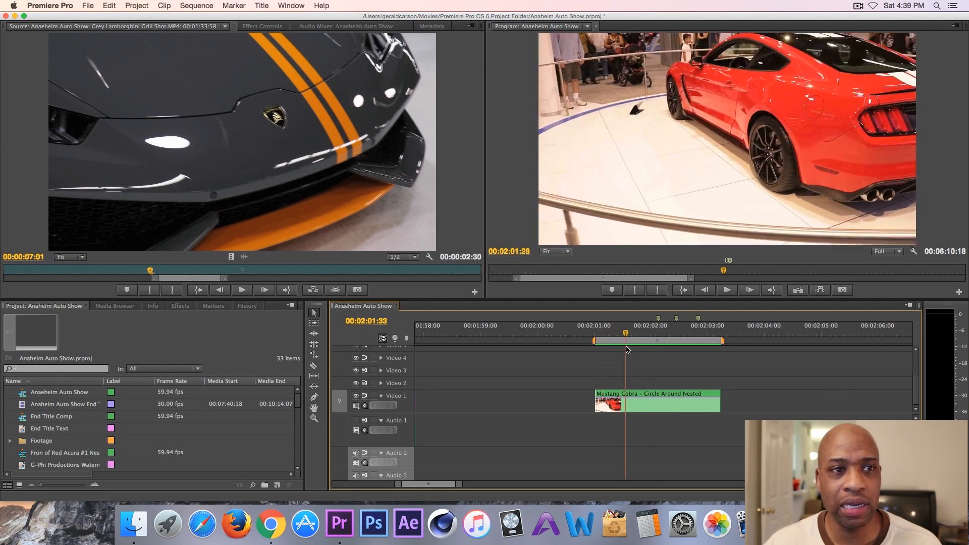
{"action": "left_click", "coordinate": [670, 340]}
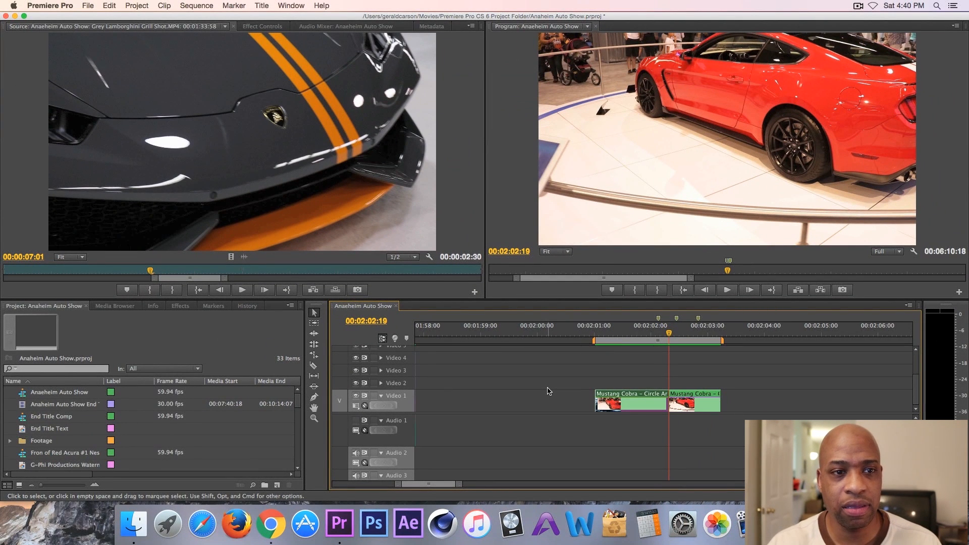
{"action": "mouse_move", "coordinate": [547, 390]}
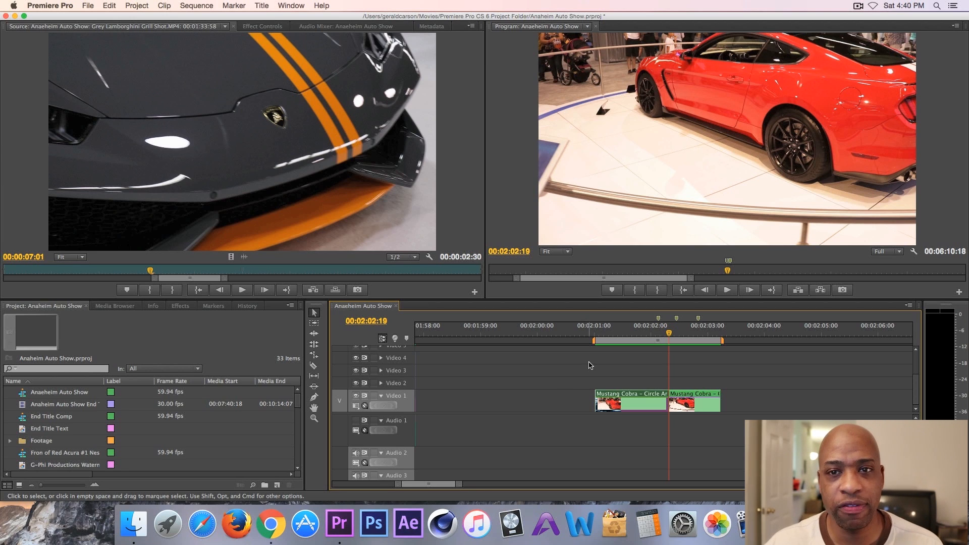
{"action": "mouse_move", "coordinate": [582, 387]}
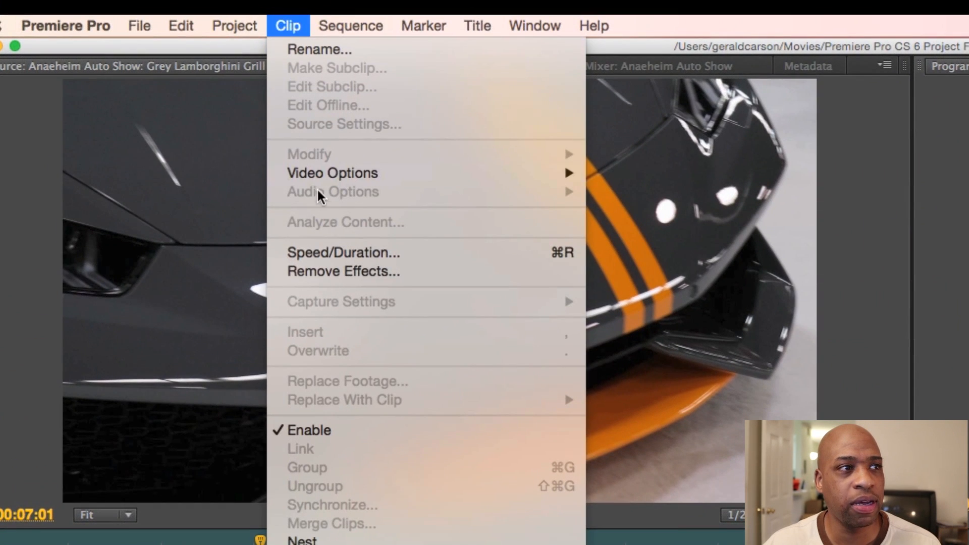
{"action": "mouse_move", "coordinate": [402, 253]}
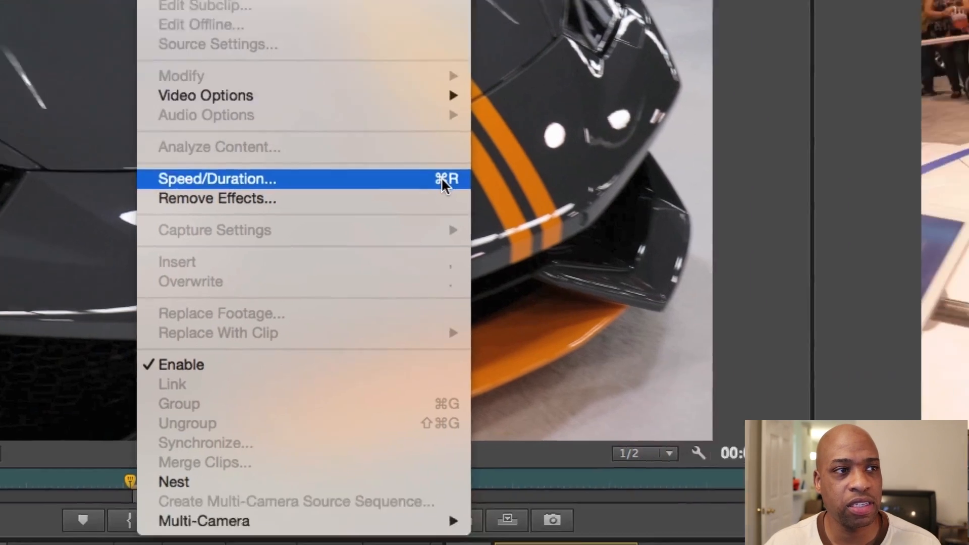
{"action": "left_click", "coordinate": [216, 178]}
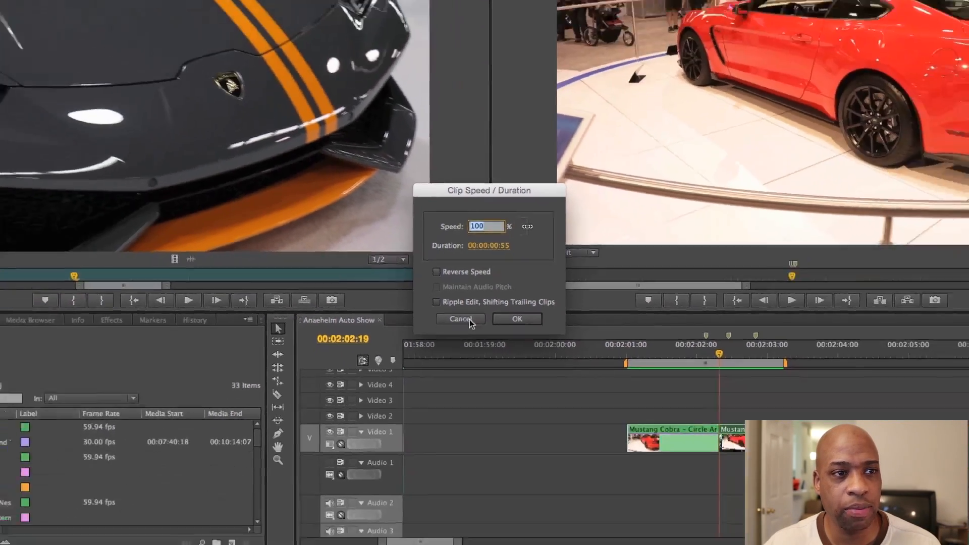
{"action": "left_click", "coordinate": [460, 318]}
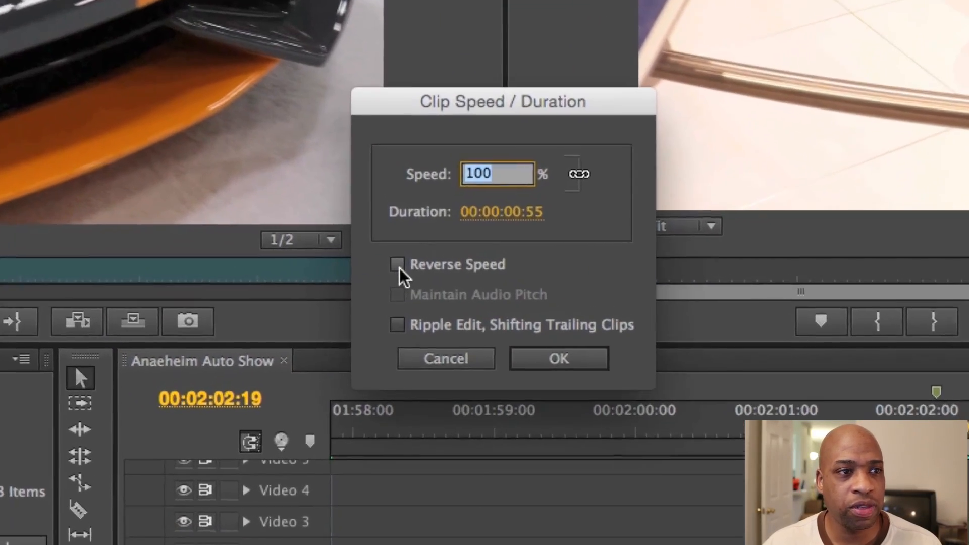
{"action": "left_click", "coordinate": [558, 358]}
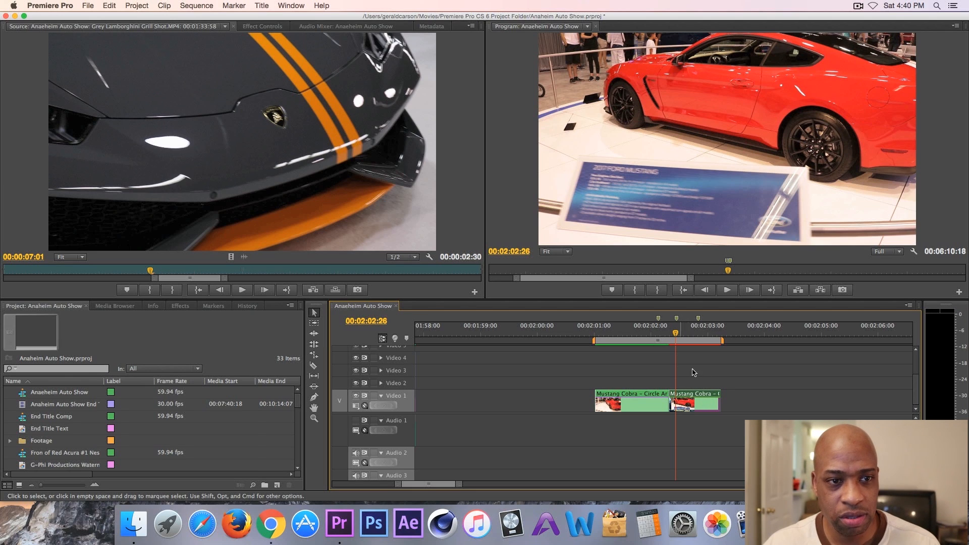
{"action": "mouse_move", "coordinate": [690, 393]}
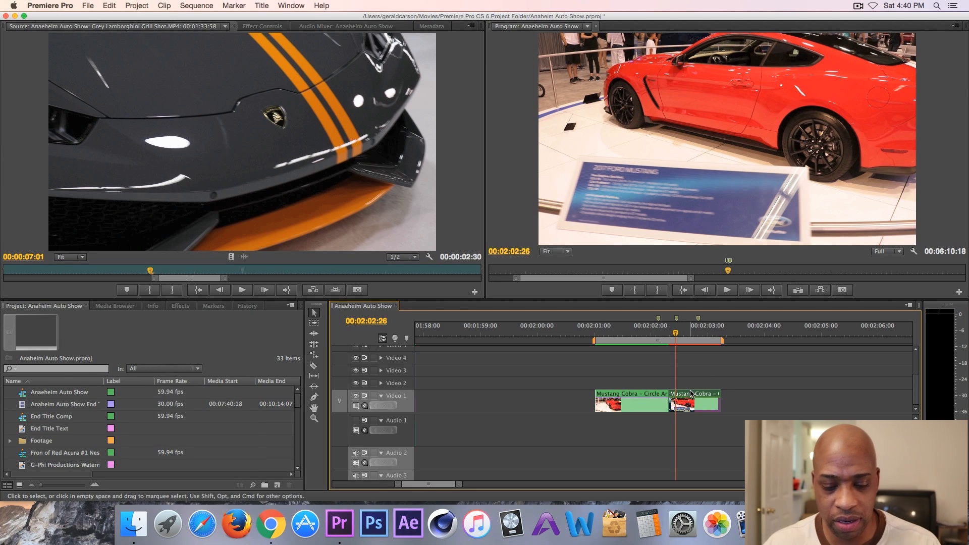
{"action": "mouse_move", "coordinate": [691, 391]}
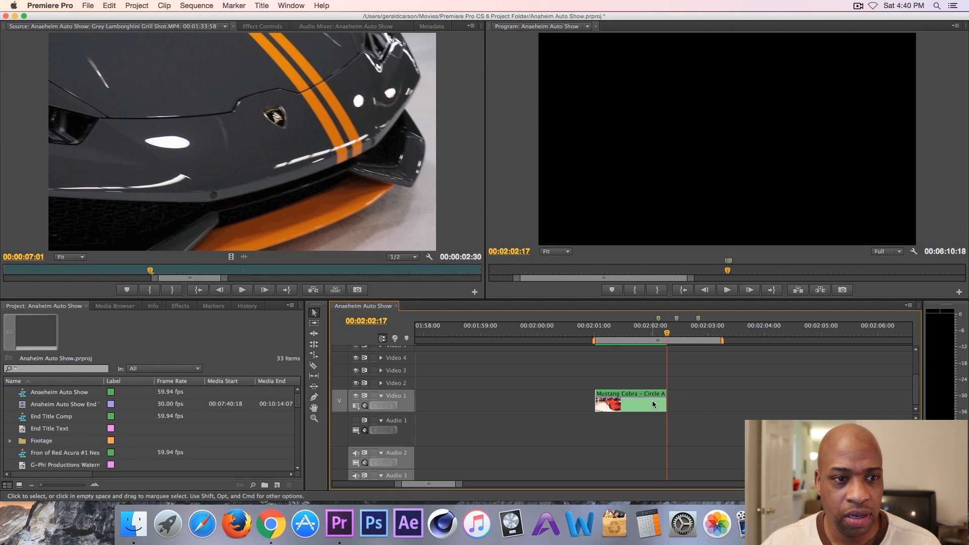
Inspect the first Mustang Cobra piece's Speed/Duration and place a shorter copy right after it
{"action": "left_click", "coordinate": [629, 404]}
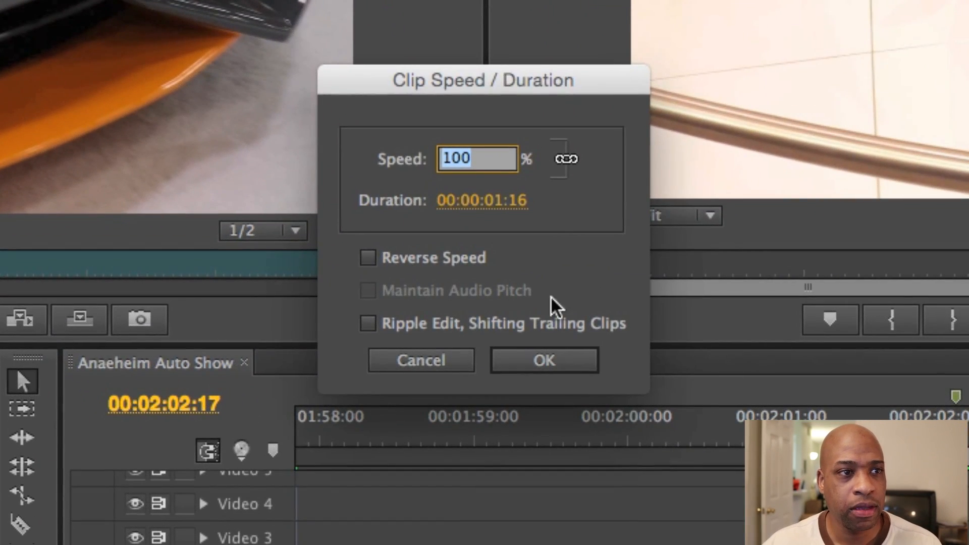
{"action": "left_click", "coordinate": [543, 361]}
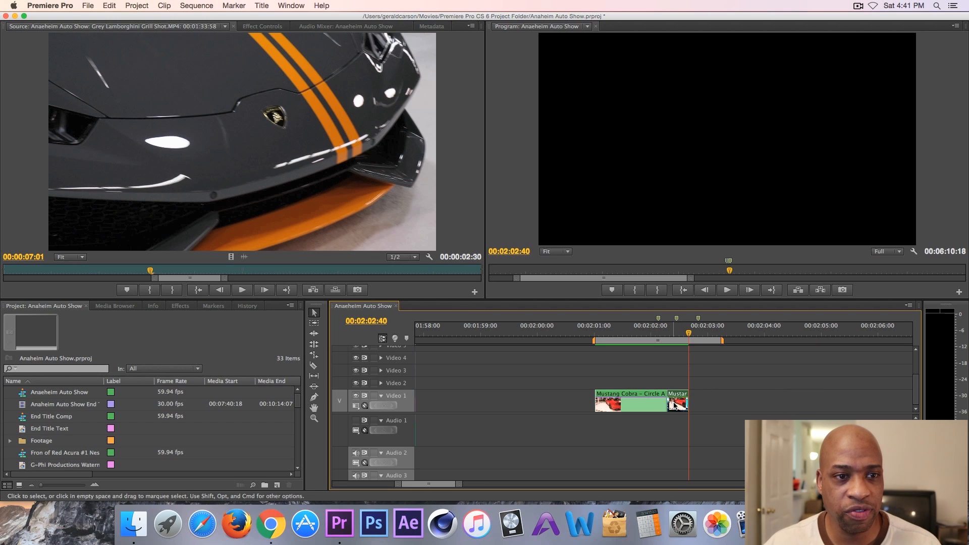
{"action": "mouse_move", "coordinate": [677, 405]}
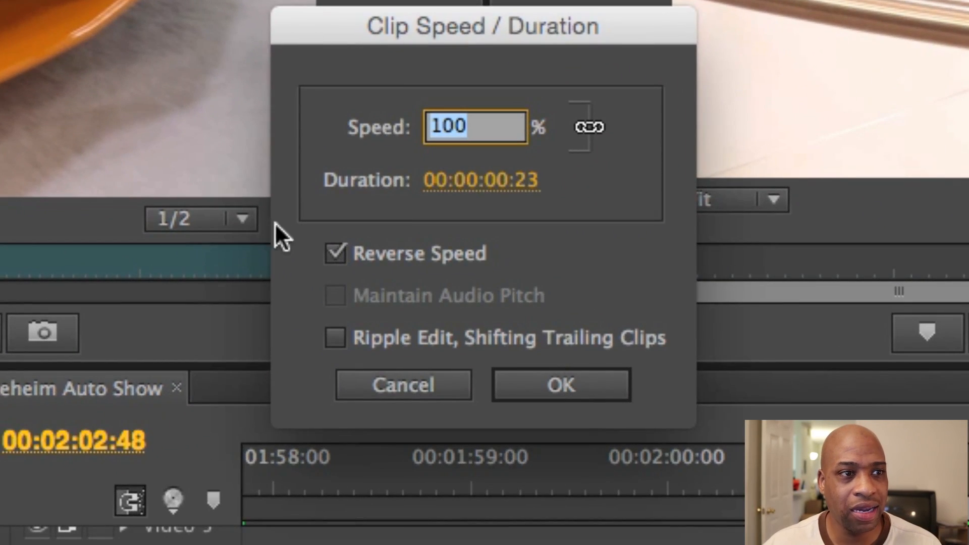
Confirm Reverse Speed in Clip Speed/Duration so the short Mustang Cobra copy plays backwards
{"action": "left_click", "coordinate": [560, 384]}
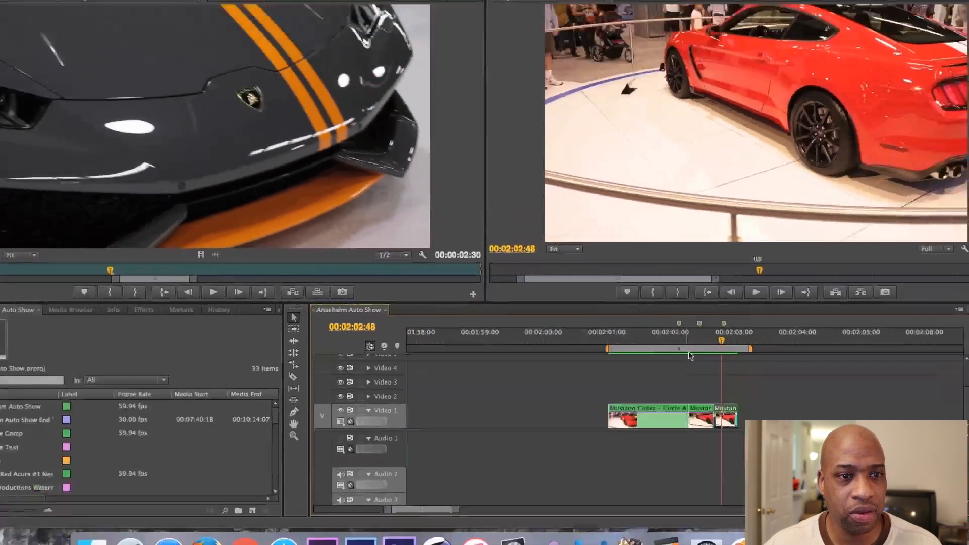